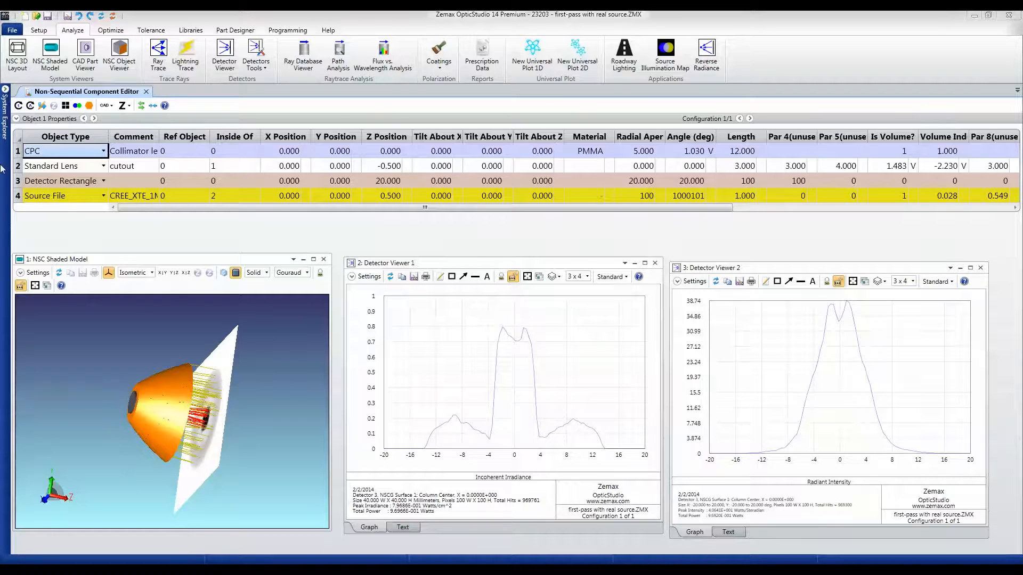
Highlight the CPC collimator and the Standard Lens cutout alternately in the model.
{"action": "left_click", "coordinate": [64, 165]}
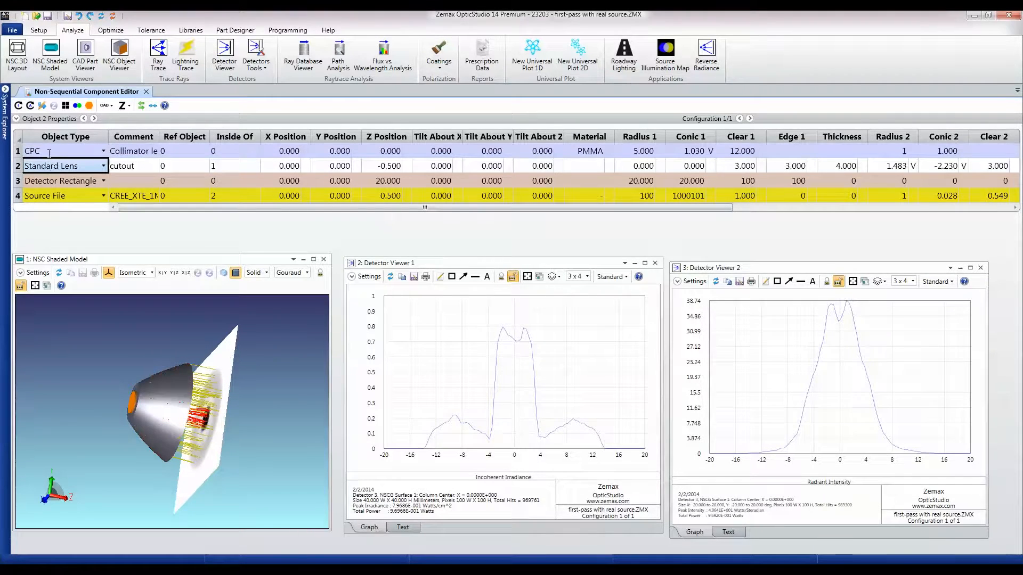
{"action": "left_click", "coordinate": [32, 151]}
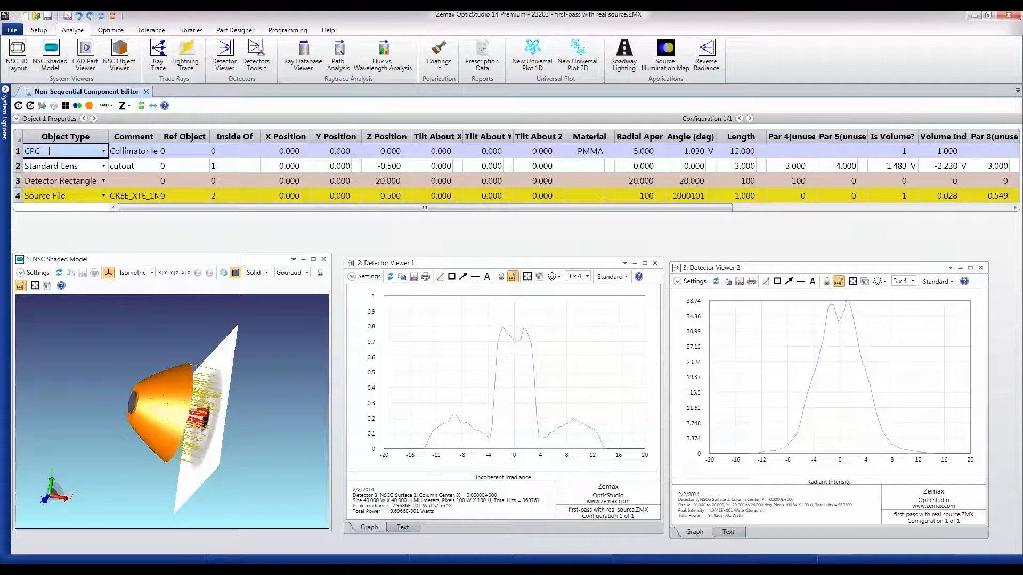
{"action": "left_click", "coordinate": [64, 165]}
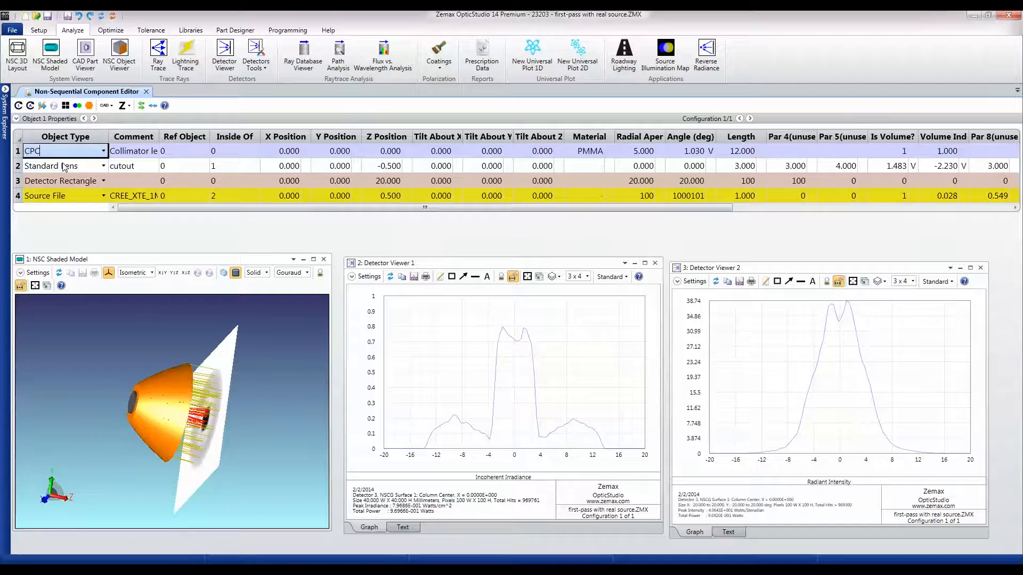
{"action": "left_click", "coordinate": [65, 166]}
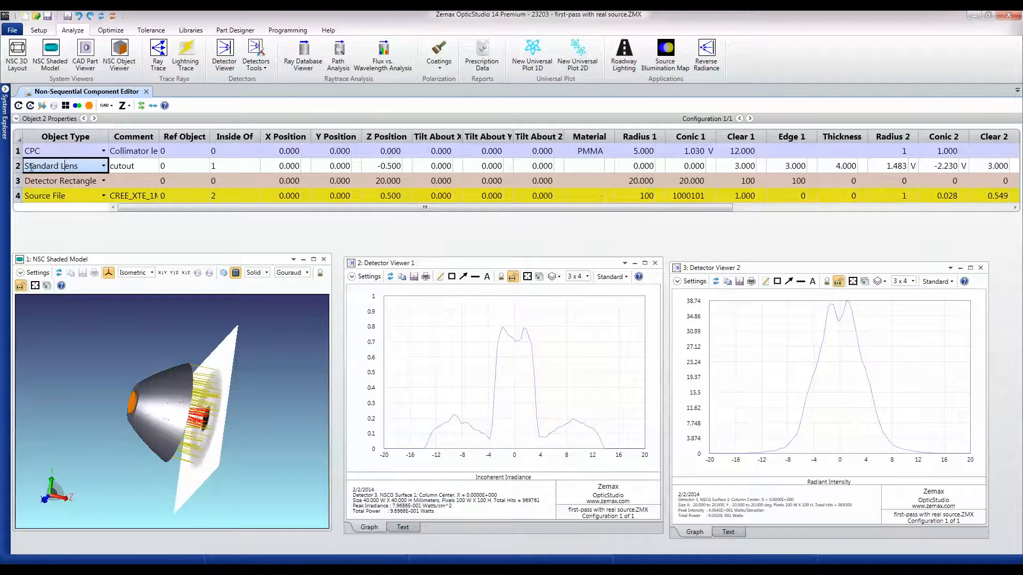
{"action": "left_click", "coordinate": [65, 151]}
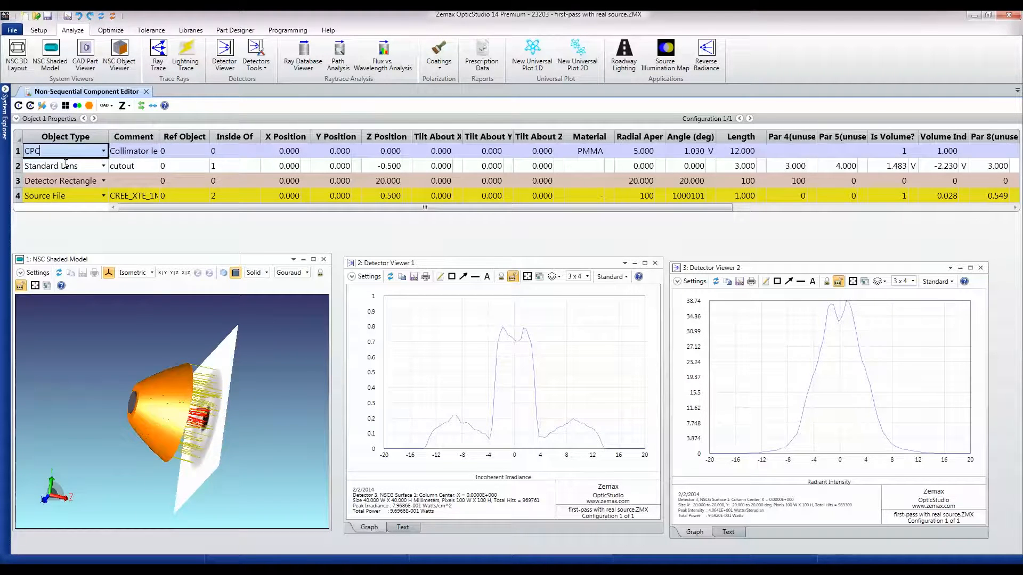
{"action": "left_click", "coordinate": [63, 166]}
{"action": "type", "text": "Boo"}
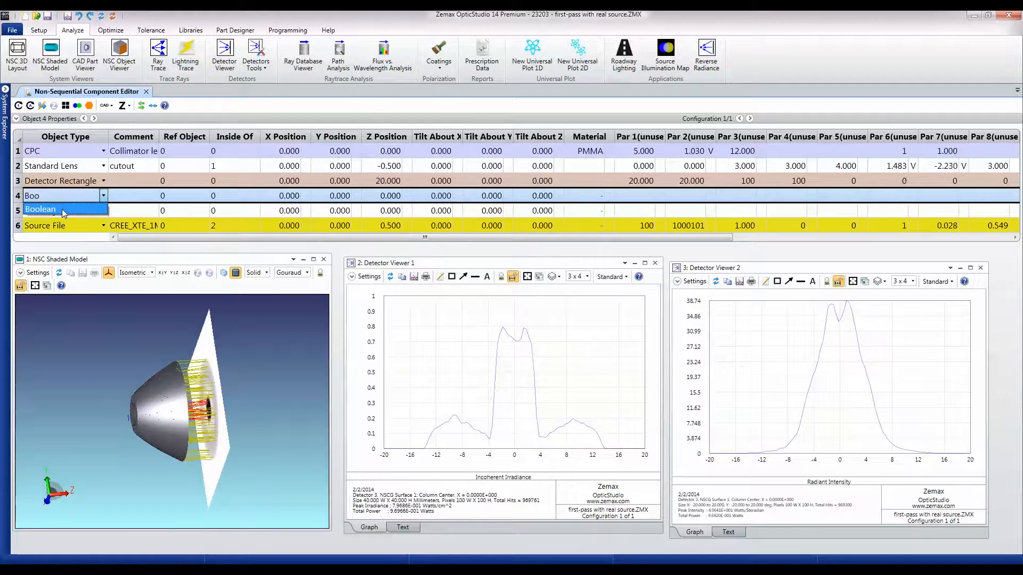
Set object 4's type to Boolean and bring its Object A/B columns into view.
{"action": "left_click", "coordinate": [39, 210]}
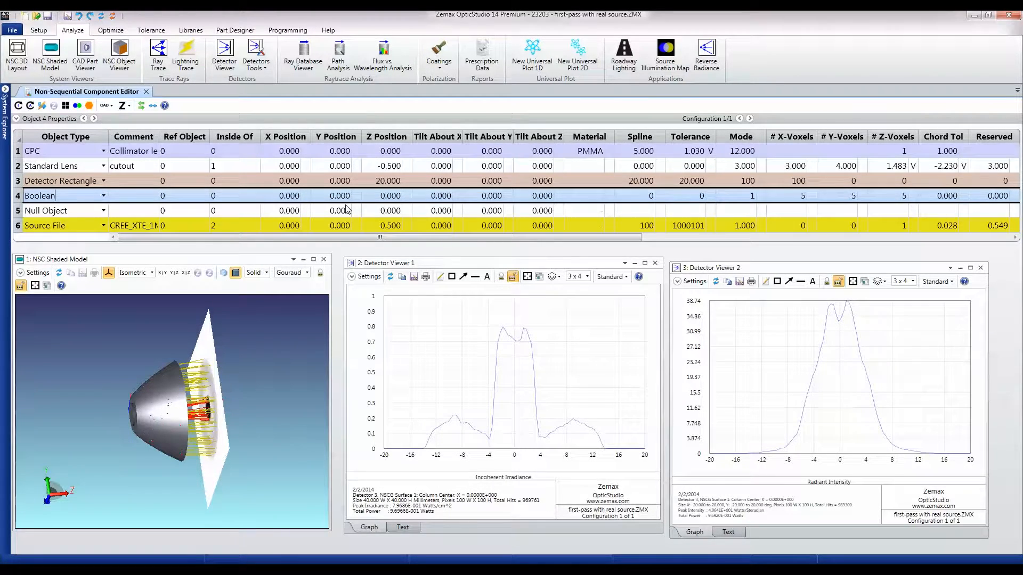
{"action": "left_click", "coordinate": [386, 196]}
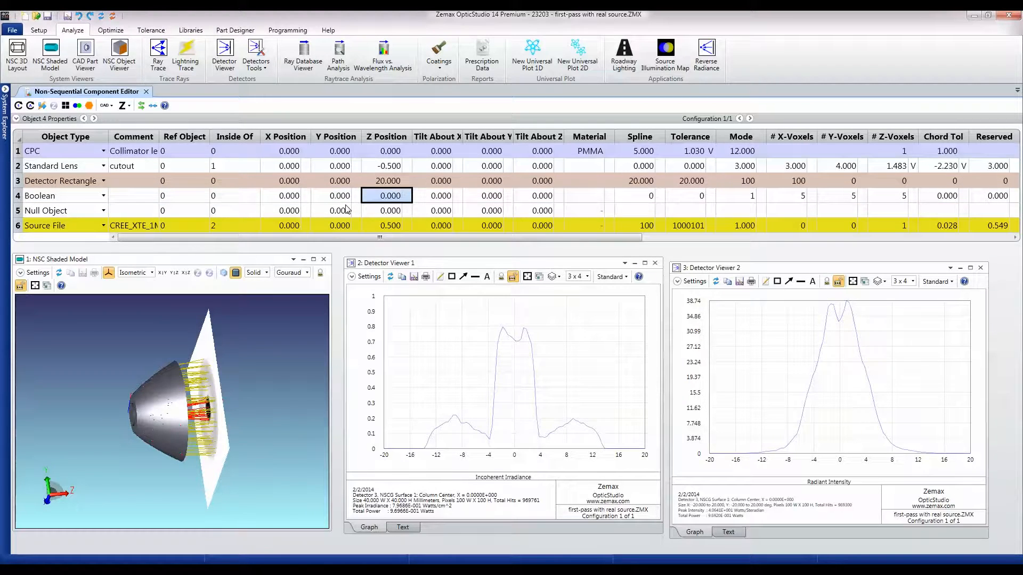
{"action": "left_click", "coordinate": [740, 195]}
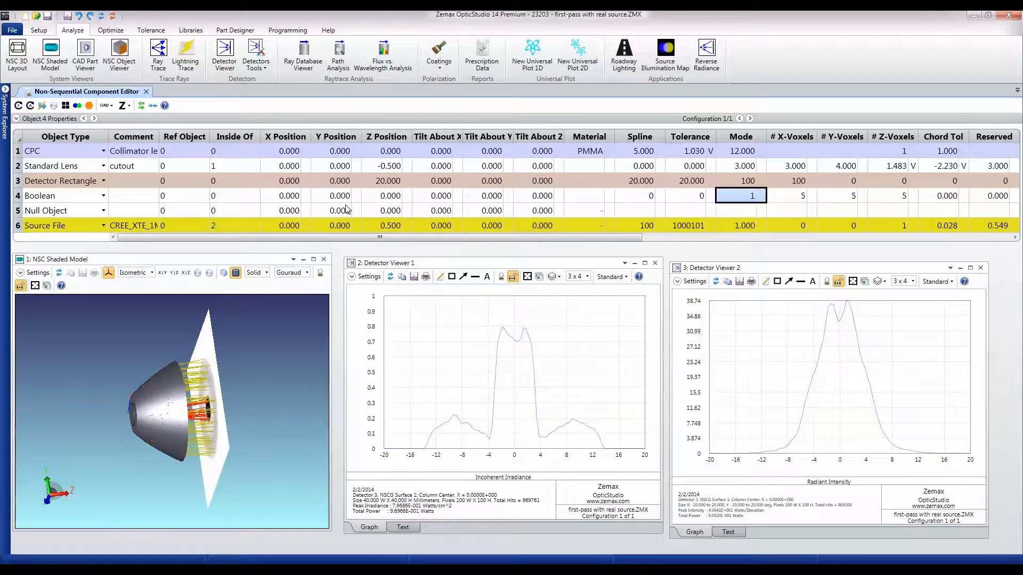
{"action": "scroll", "scroll_direction": "right", "scroll_amount": 3}
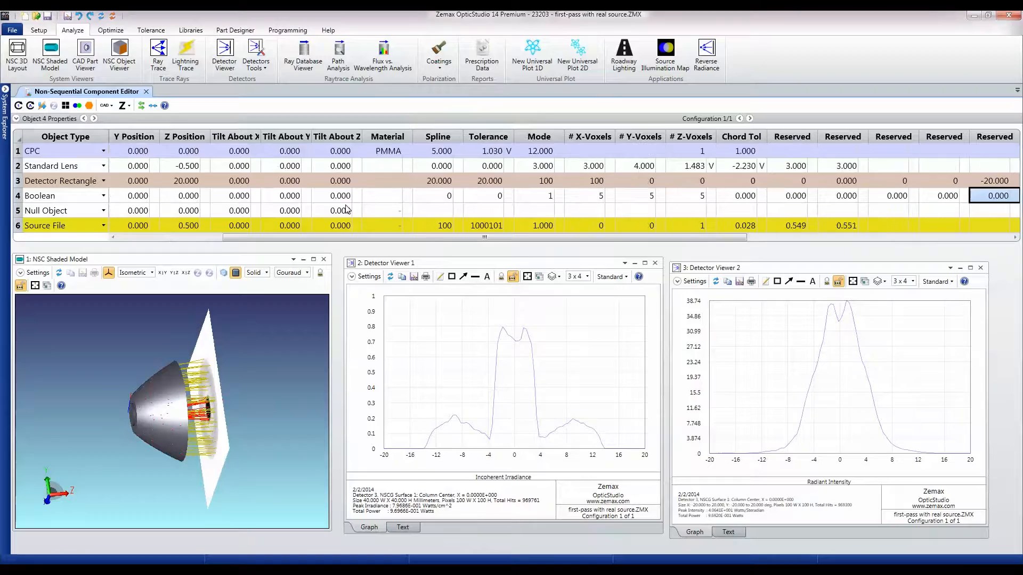
{"action": "scroll", "scroll_direction": "right", "scroll_amount": 3}
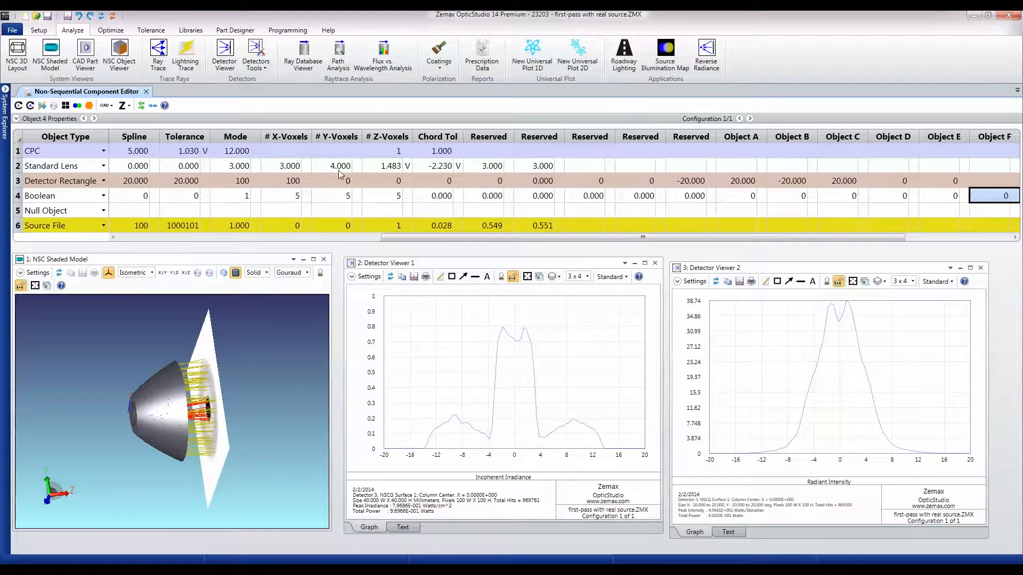
{"action": "scroll", "scroll_direction": "right", "scroll_amount": 3}
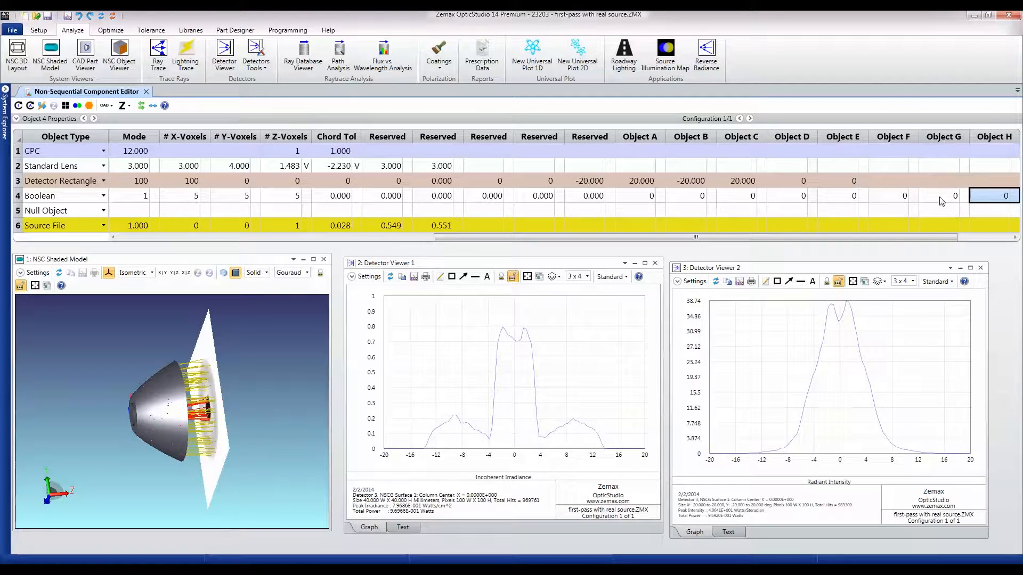
Set the Boolean's Object A to 1 and Object B to 2, then select its position offset.
{"action": "left_click", "coordinate": [639, 195]}
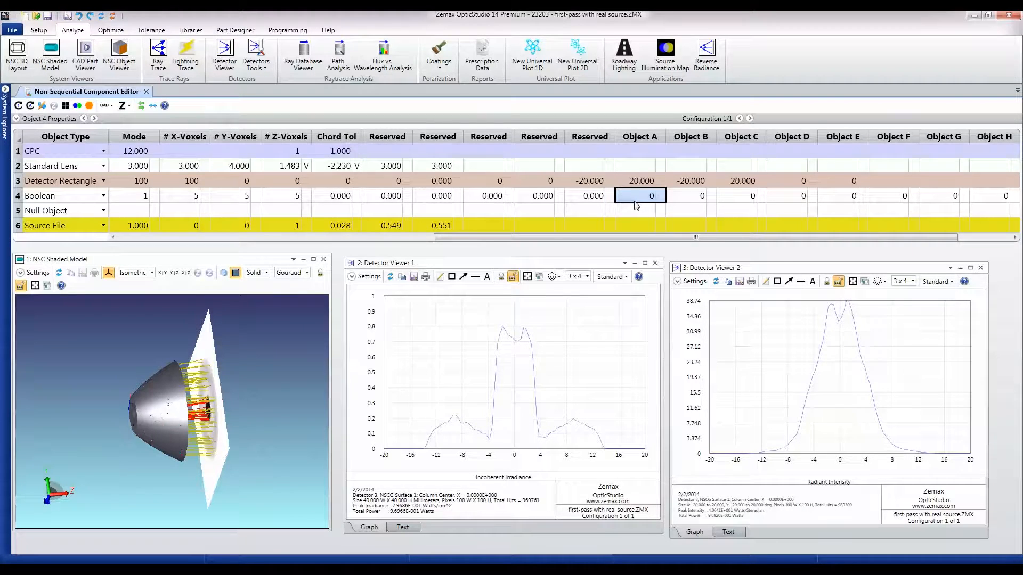
{"action": "type", "text": "1"}
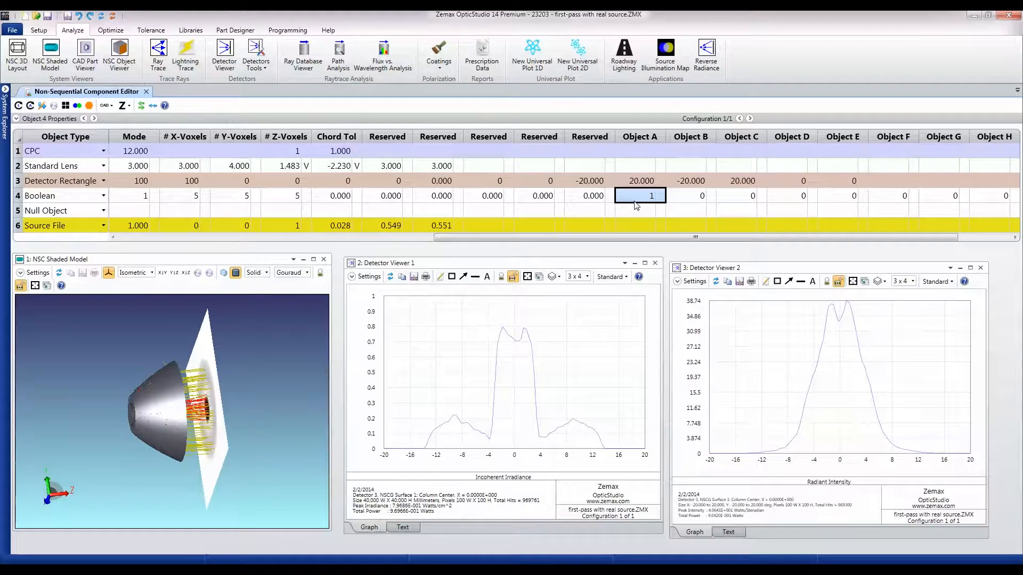
{"action": "left_click", "coordinate": [691, 196]}
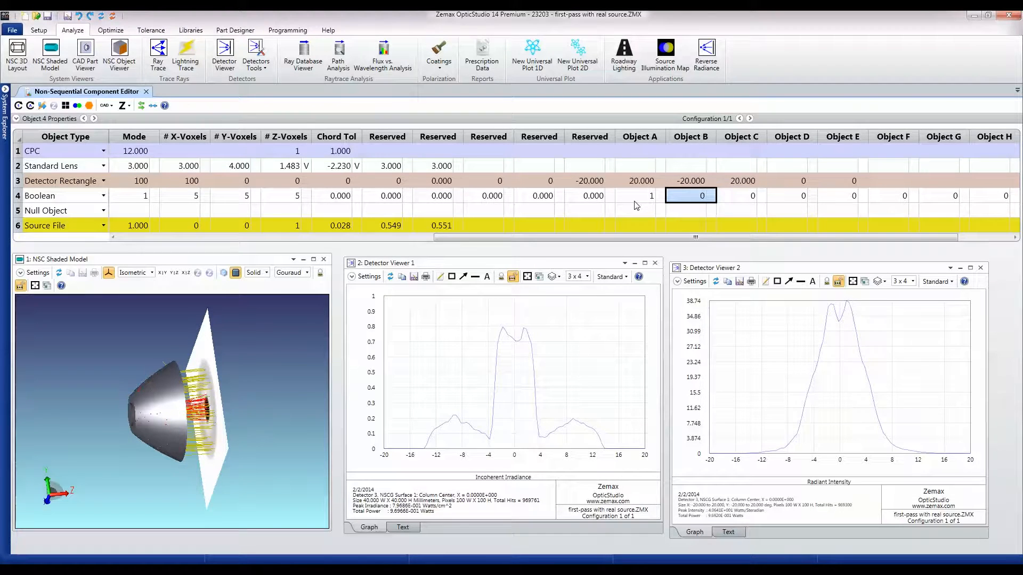
{"action": "type", "text": "2"}
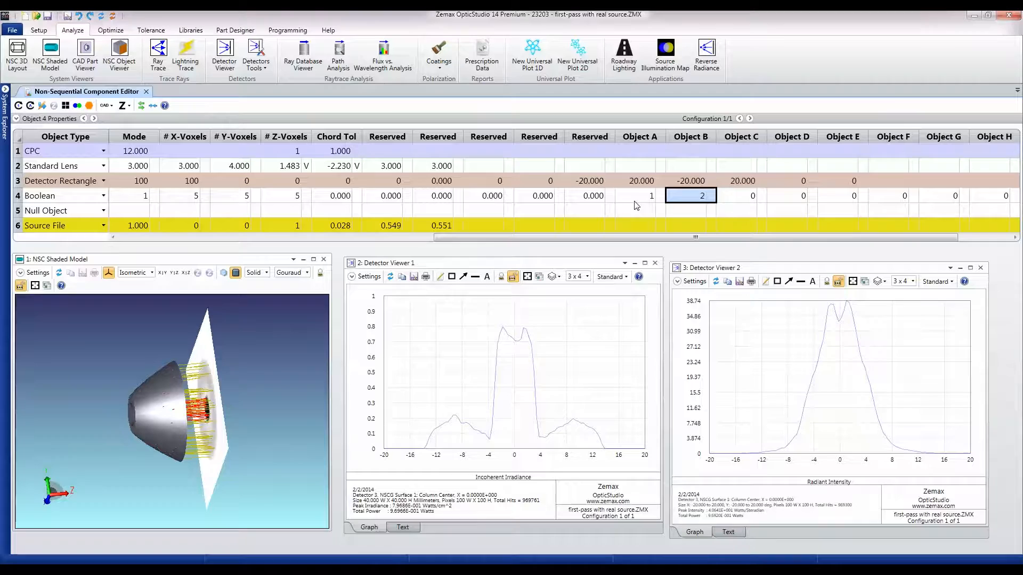
{"action": "scroll", "scroll_direction": "left", "scroll_amount": 3}
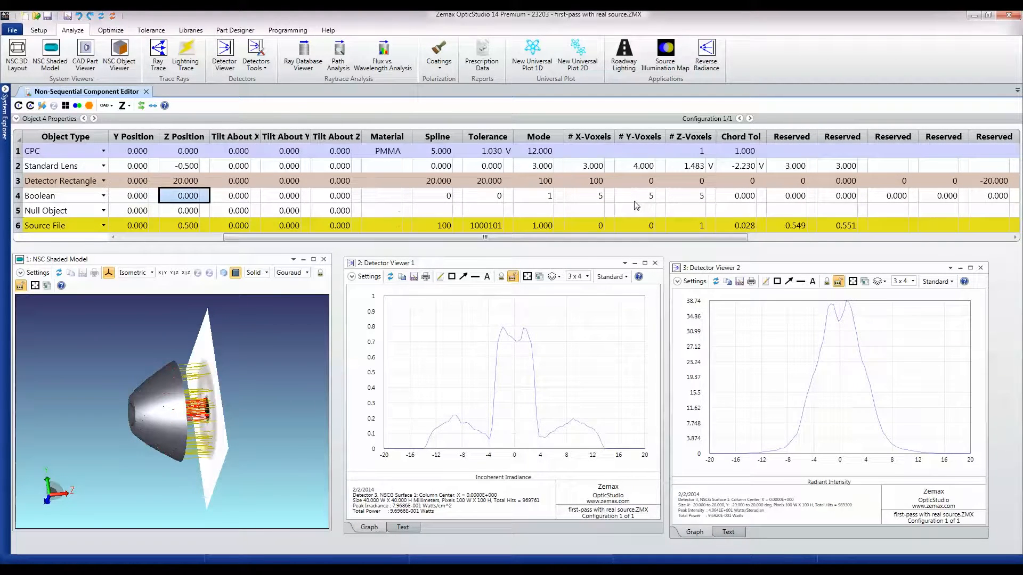
{"action": "left_click", "coordinate": [134, 195]}
{"action": "type", "text": "40.000"}
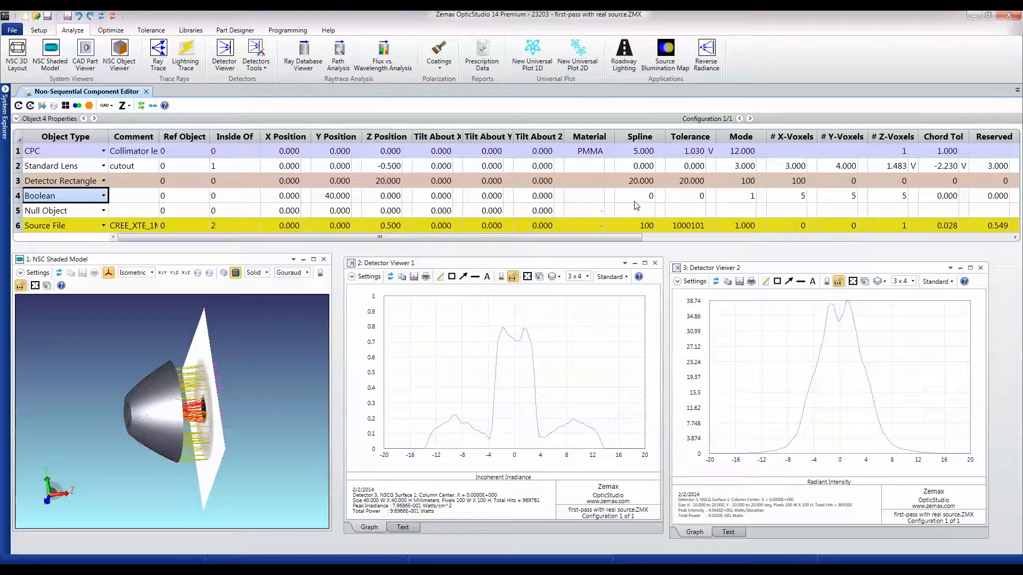
Enter the comment 'a-b' on the Boolean object.
{"action": "left_click", "coordinate": [133, 195]}
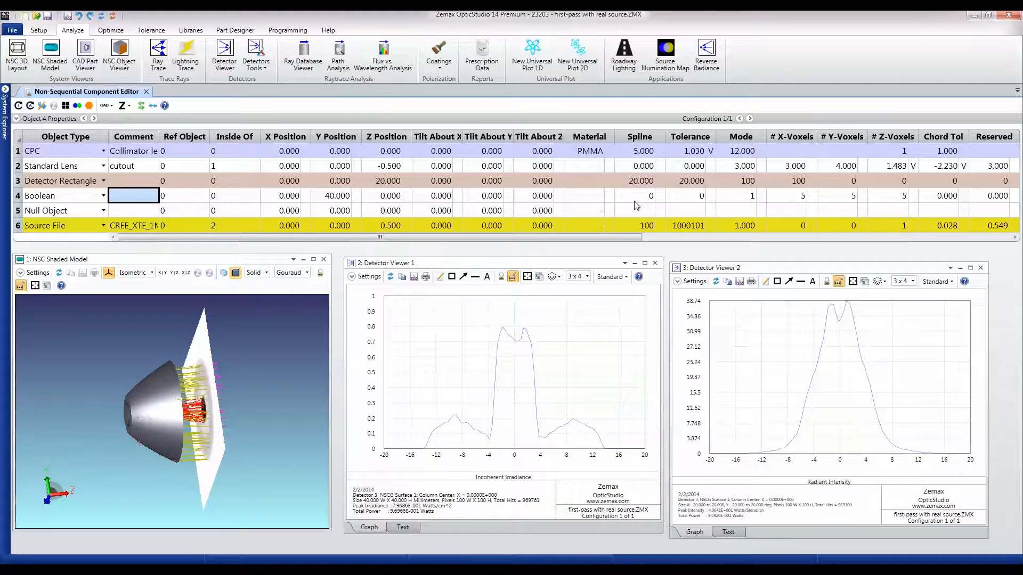
{"action": "type", "text": "a-b"}
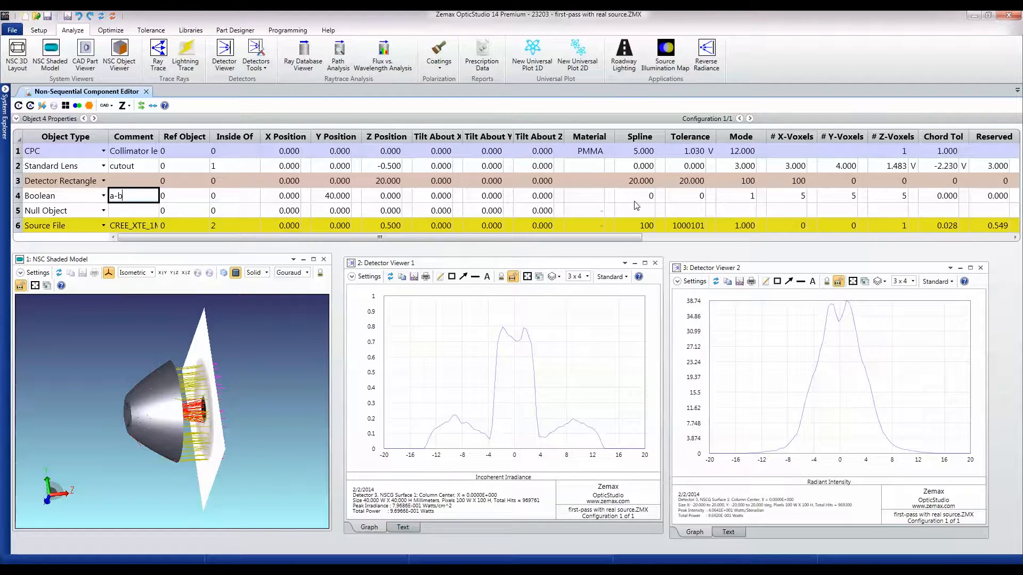
{"action": "left_click", "coordinate": [133, 210]}
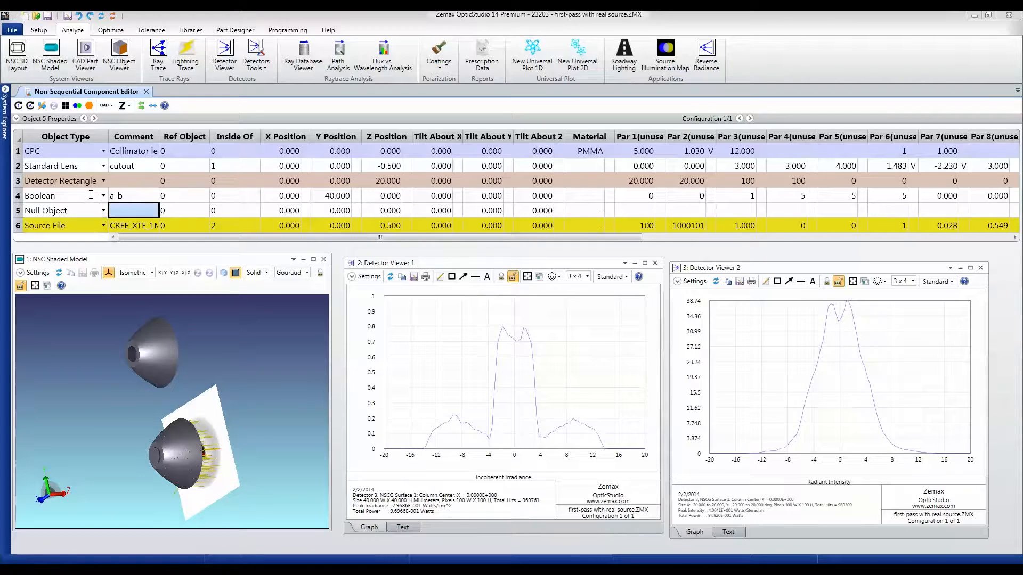
Highlight the Boolean and show the shaded model in YZ cross-section.
{"action": "left_click", "coordinate": [65, 195]}
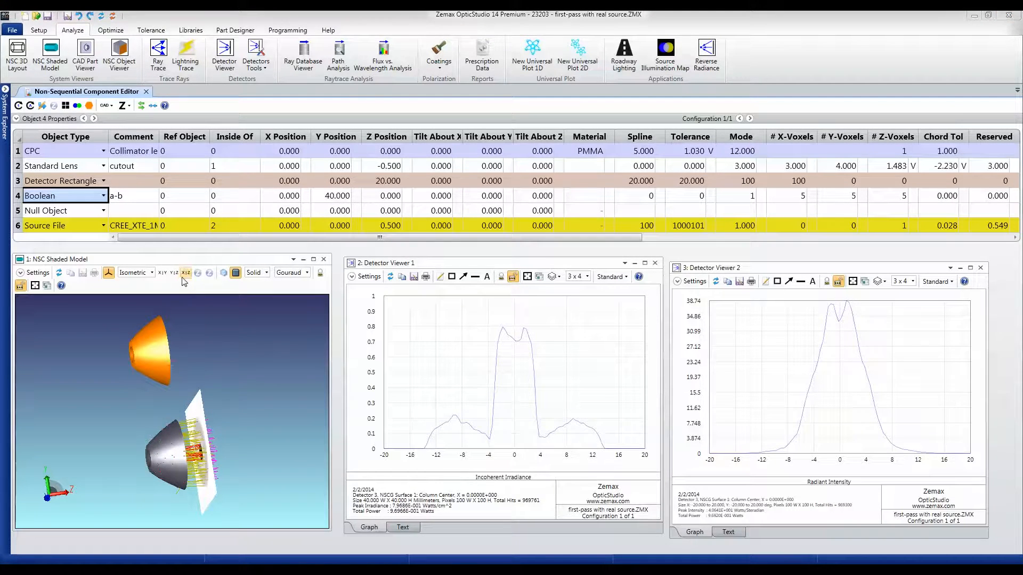
{"action": "left_click", "coordinate": [186, 272]}
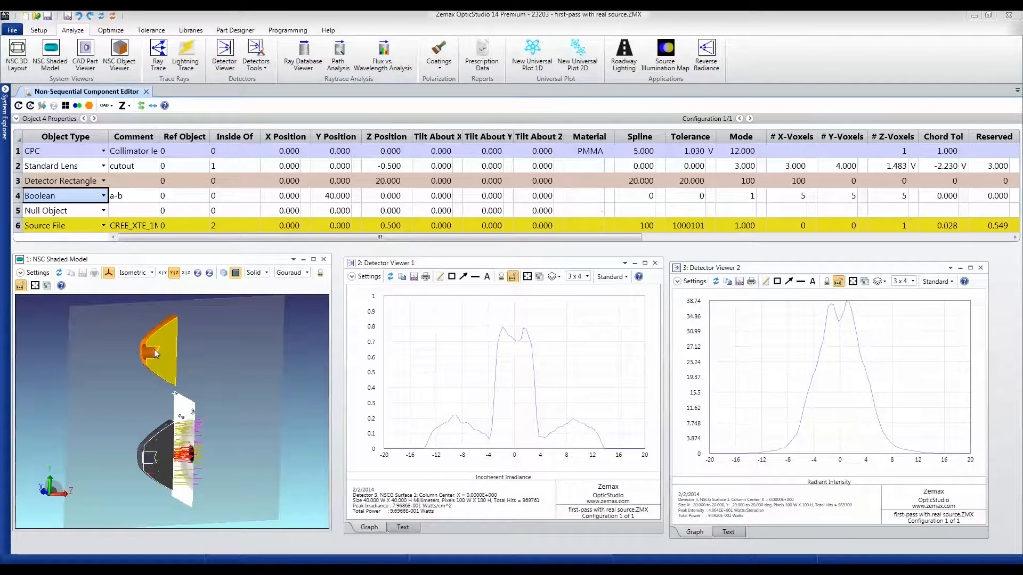
{"action": "mouse_move", "coordinate": [130, 355]}
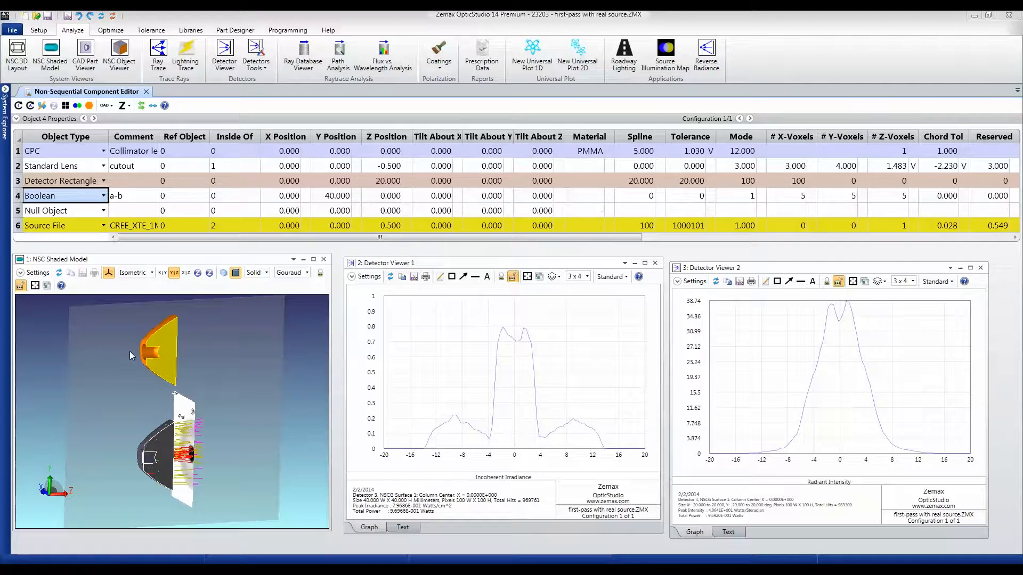